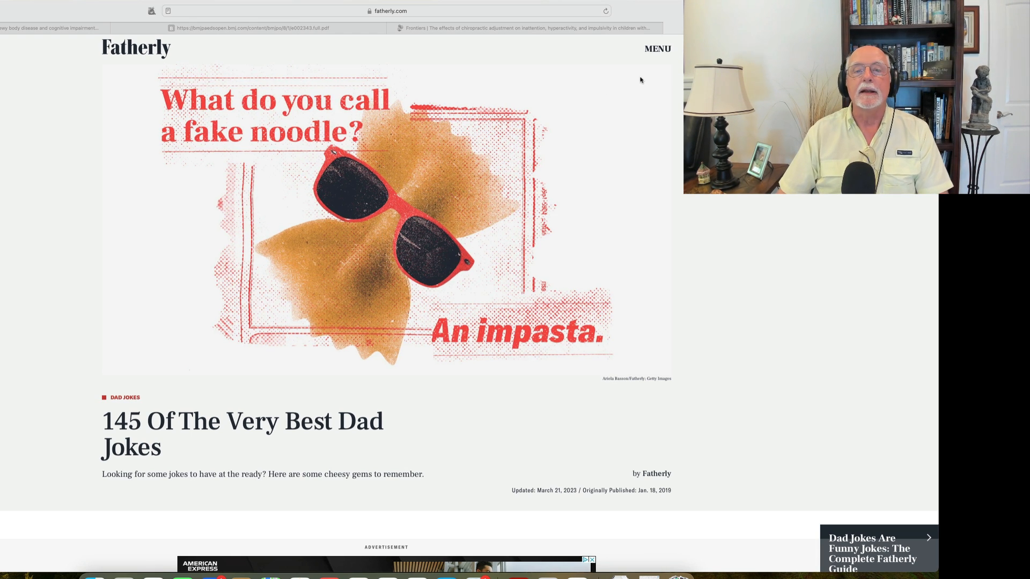
# Step: Switch to the ScienceDirect tab showing the adult ADHD and Lewy body disease article
pyautogui.click(50, 27)
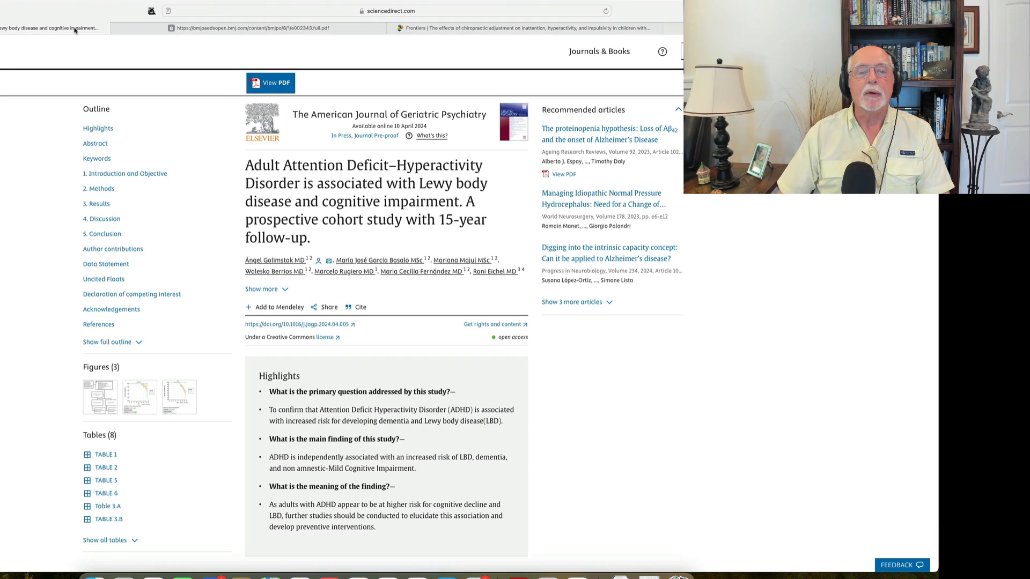
pyautogui.moveTo(735, 256)
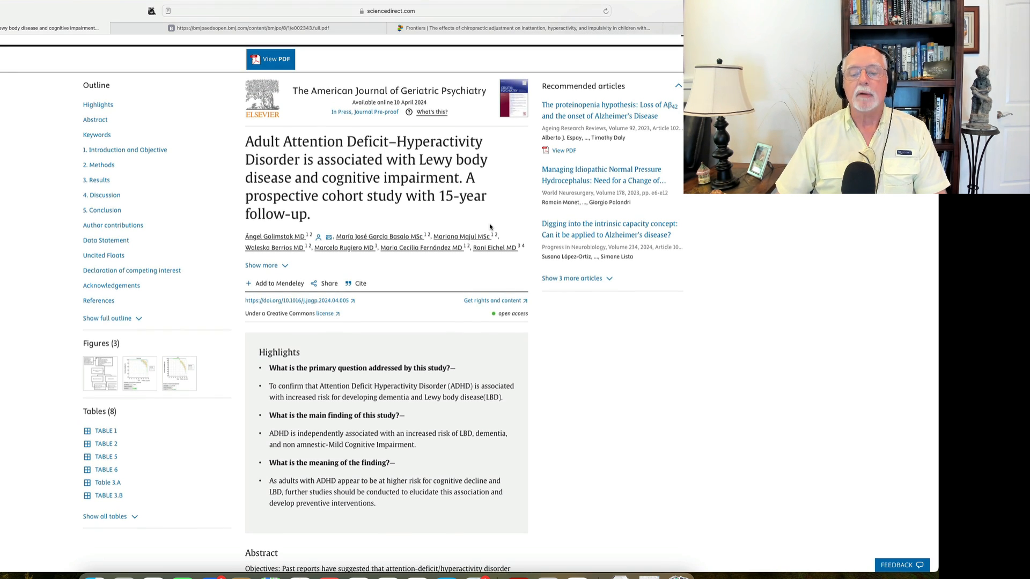
# Step: Scroll the adult ADHD article down past Highlights to the Abstract and Keywords
pyautogui.scroll(-3)
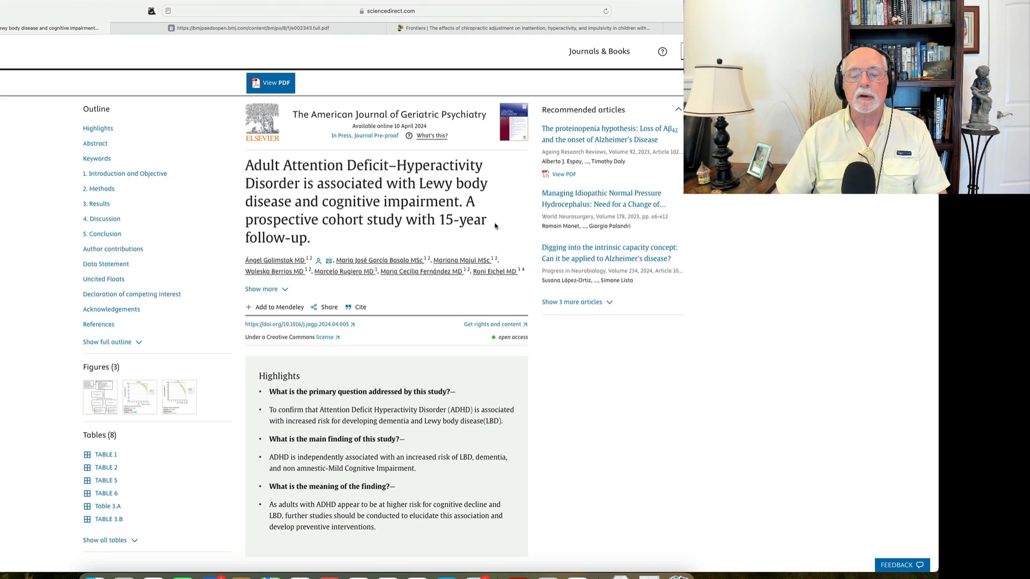
pyautogui.scroll(-3)
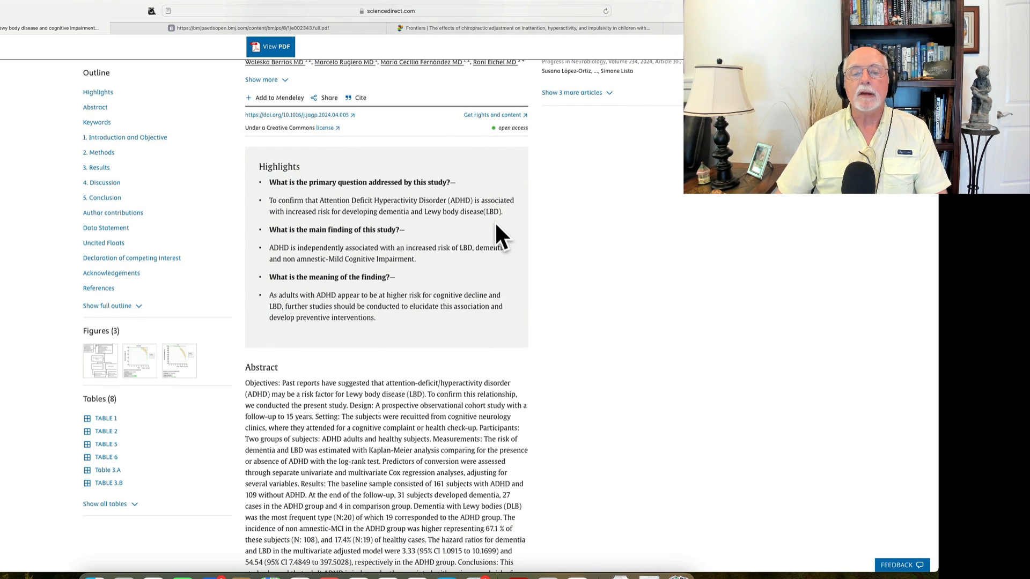
pyautogui.scroll(-3)
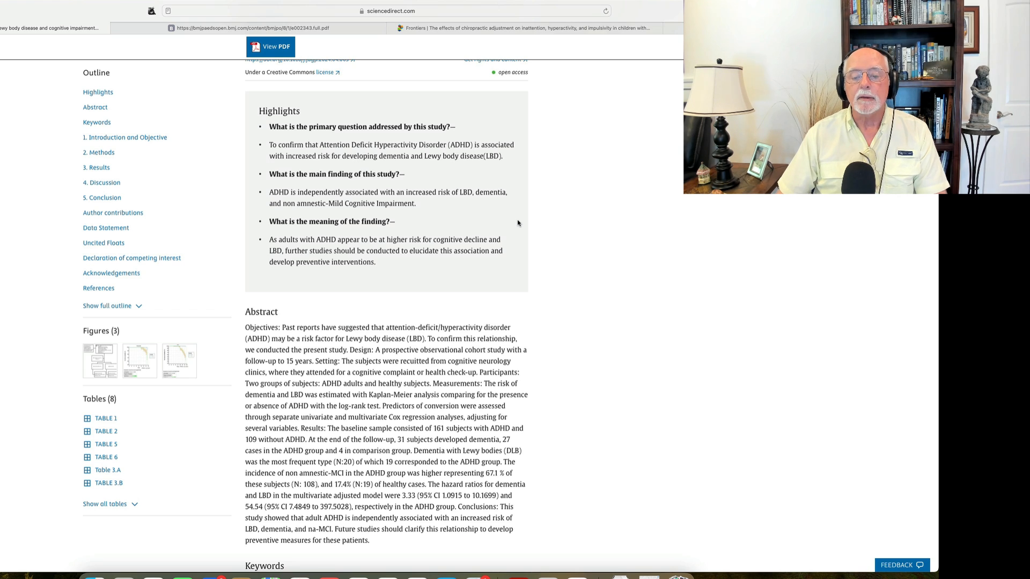
pyautogui.scroll(-3)
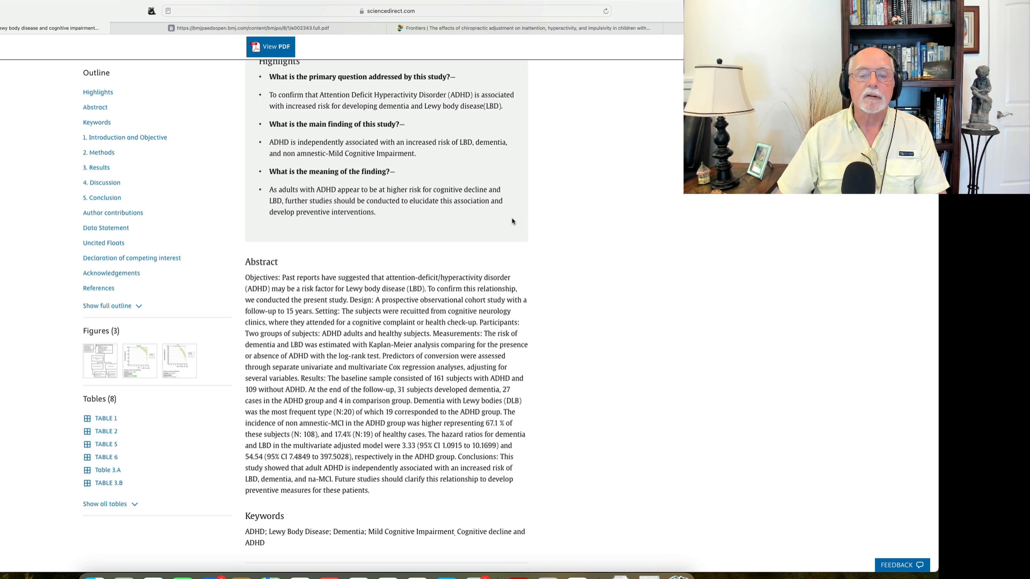
pyautogui.scroll(-3)
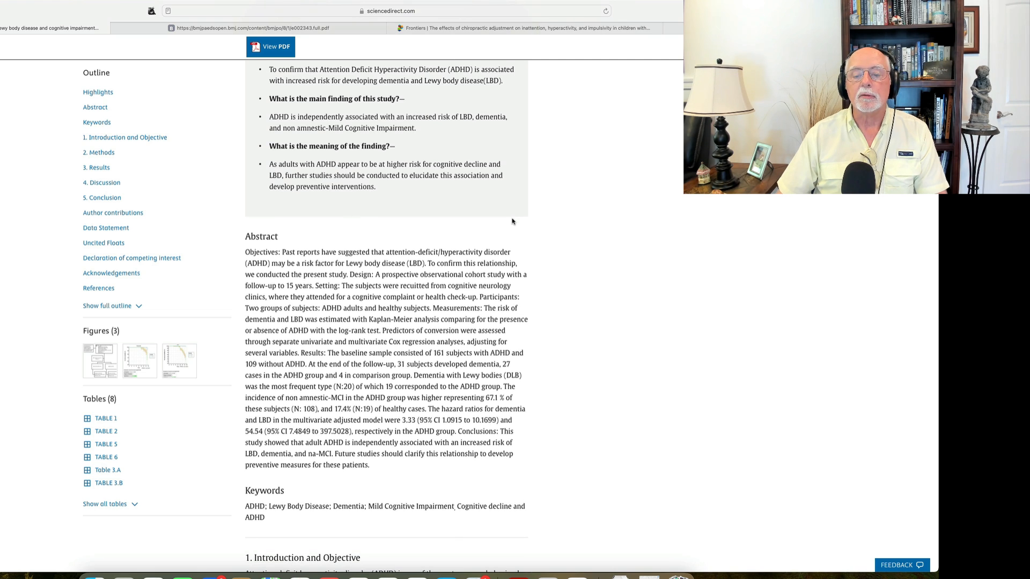
pyautogui.scroll(-3)
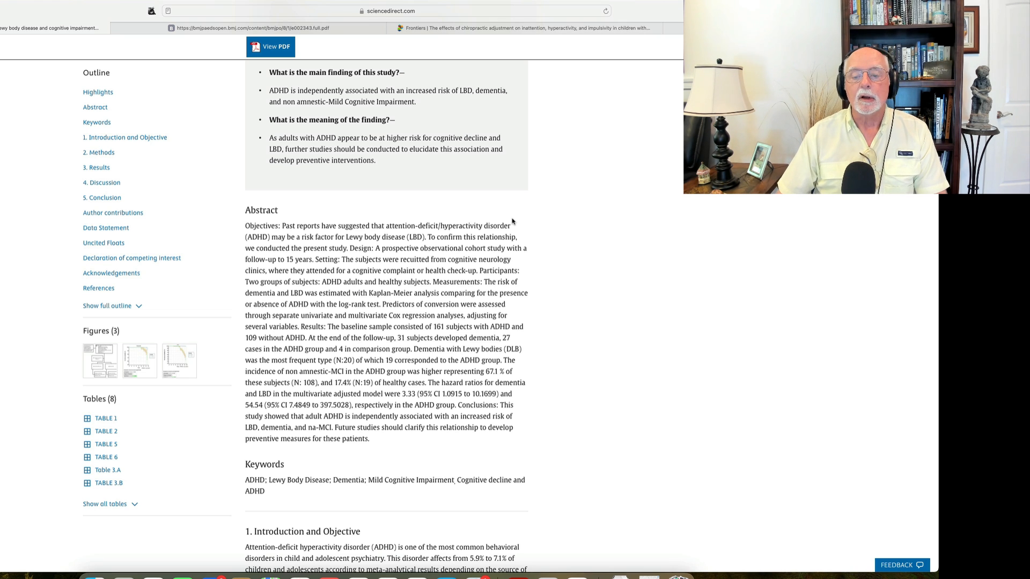
pyautogui.scroll(-3)
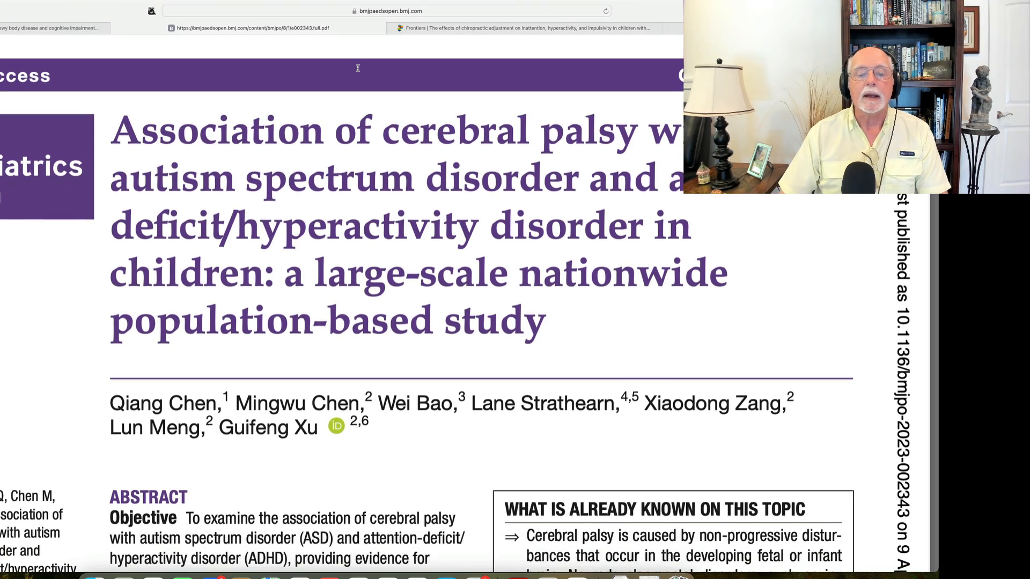
# Step: Scroll the cerebral palsy study PDF from its title down to the abstract
pyautogui.scroll(-3)
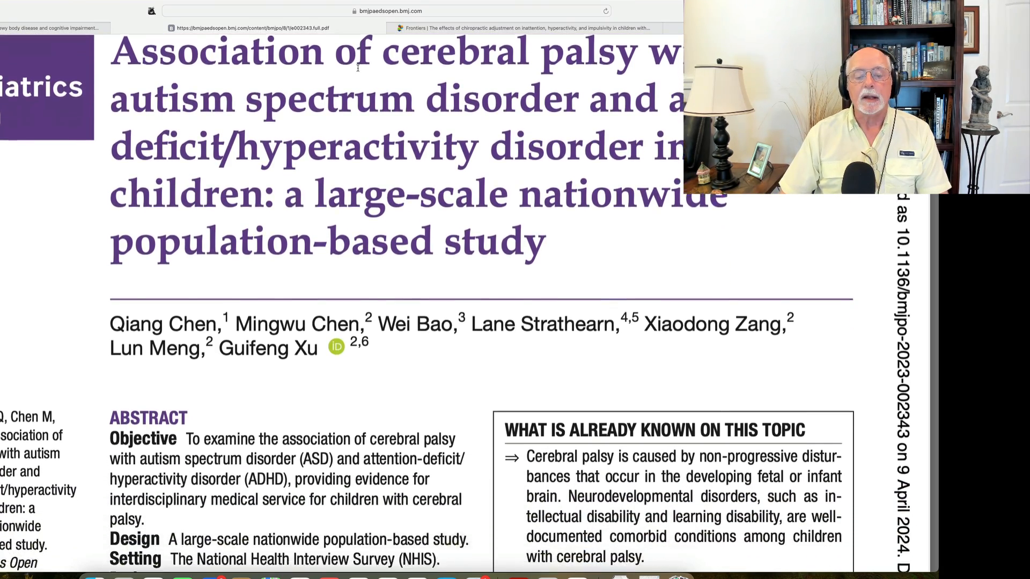
pyautogui.scroll(-3)
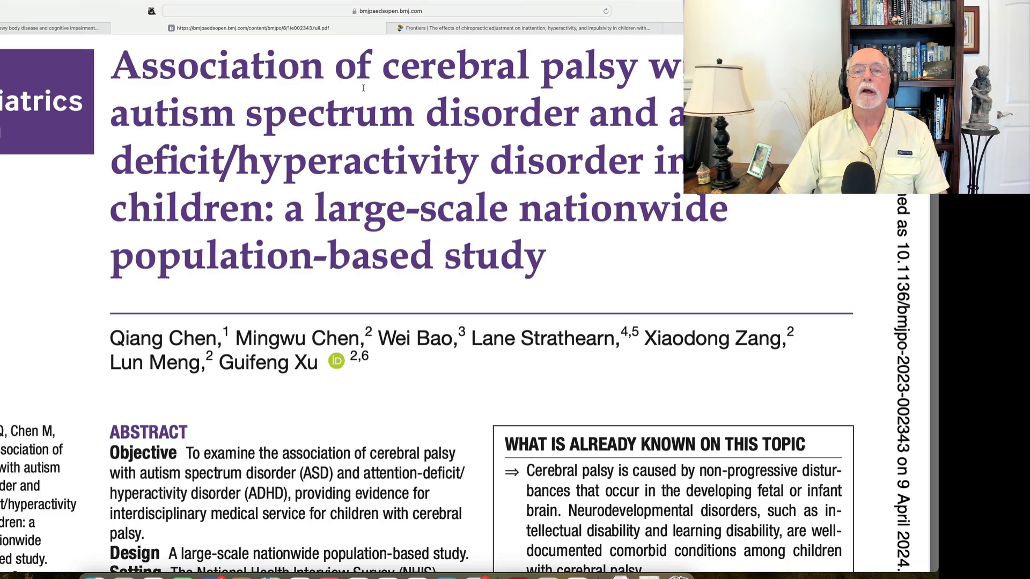
pyautogui.scroll(-3)
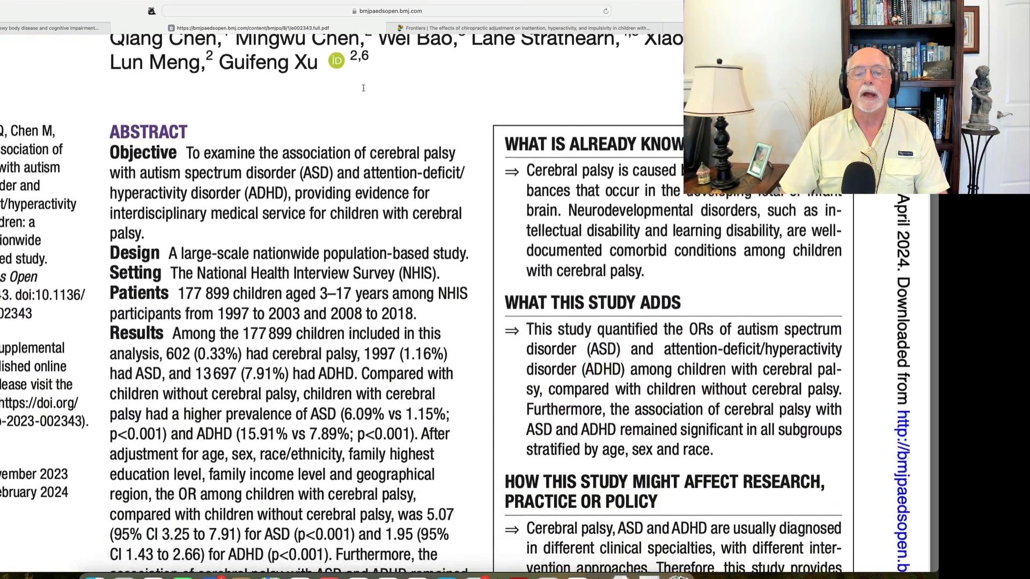
# Step: Scroll the BMJ Paediatrics Open PDF to the abstract's Results and Conclusion paragraphs
pyautogui.scroll(-3)
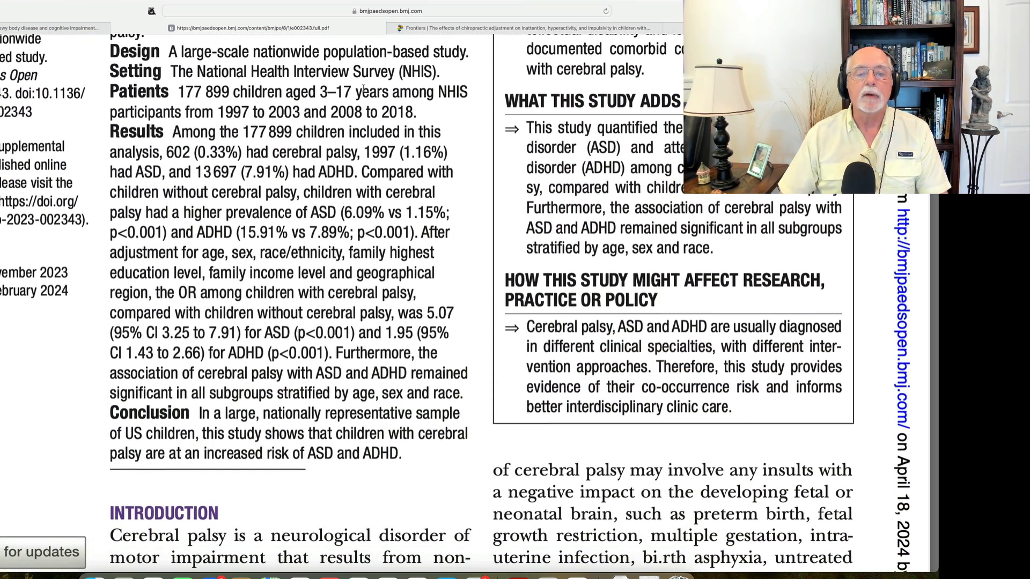
pyautogui.scroll(-3)
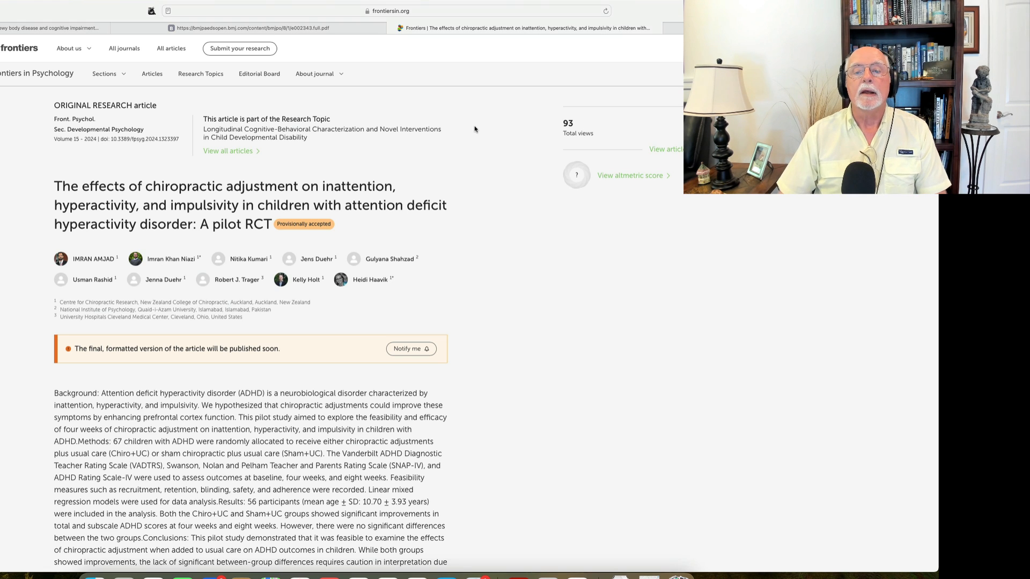
pyautogui.moveTo(478, 128)
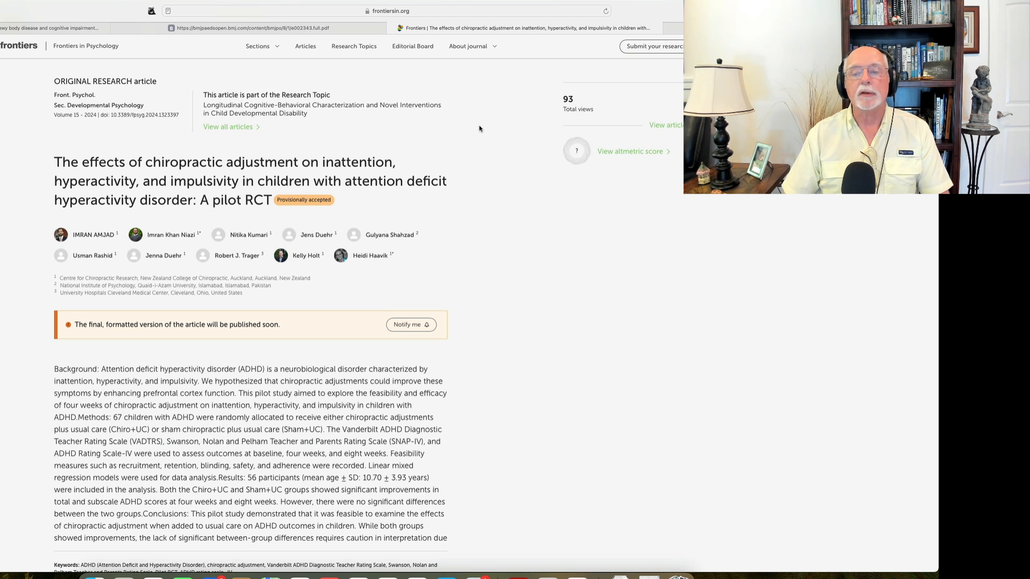
# Step: Scroll the Frontiers chiropractic ADHD pilot RCT page to its abstract conclusions and keywords
pyautogui.scroll(-3)
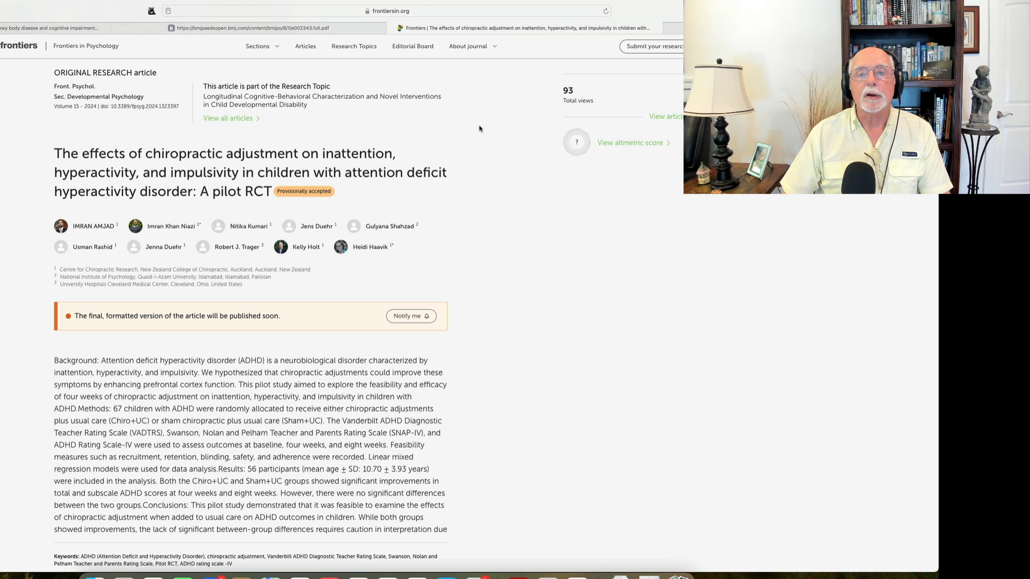
# Step: Scroll below the abstract to the dates, copyright, correspondence and disclaimer details
pyautogui.scroll(-3)
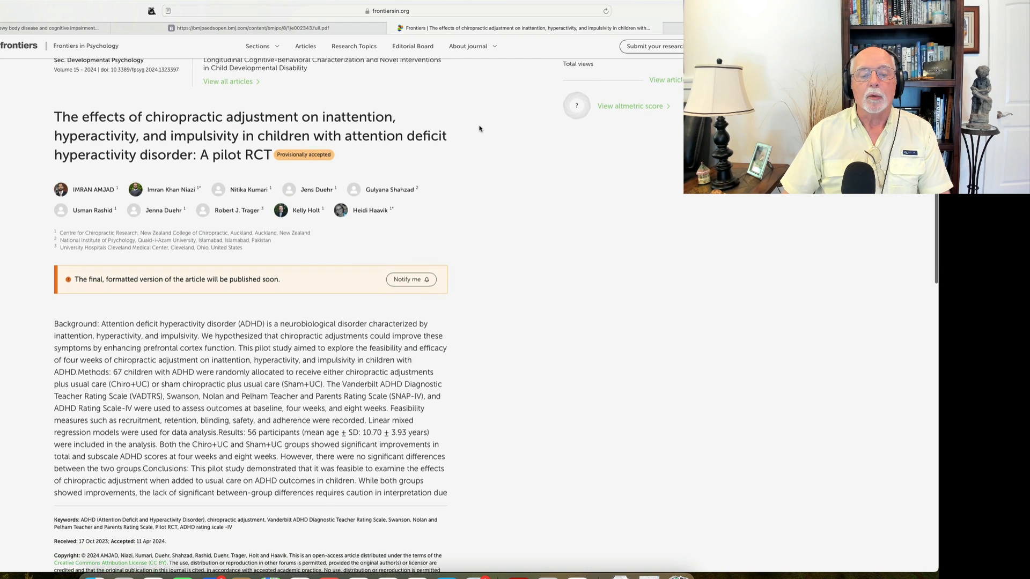
pyautogui.scroll(-3)
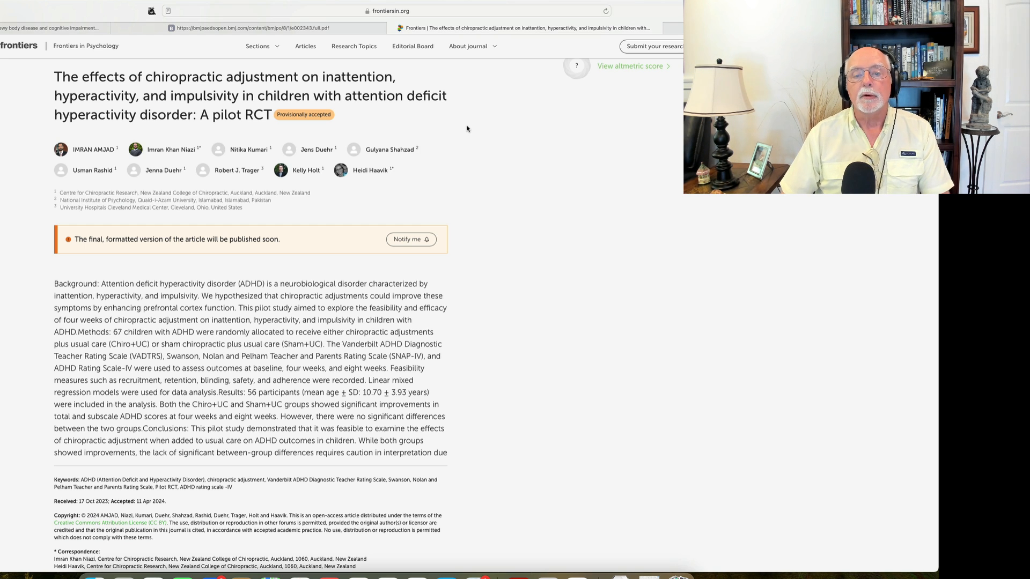
pyautogui.scroll(-3)
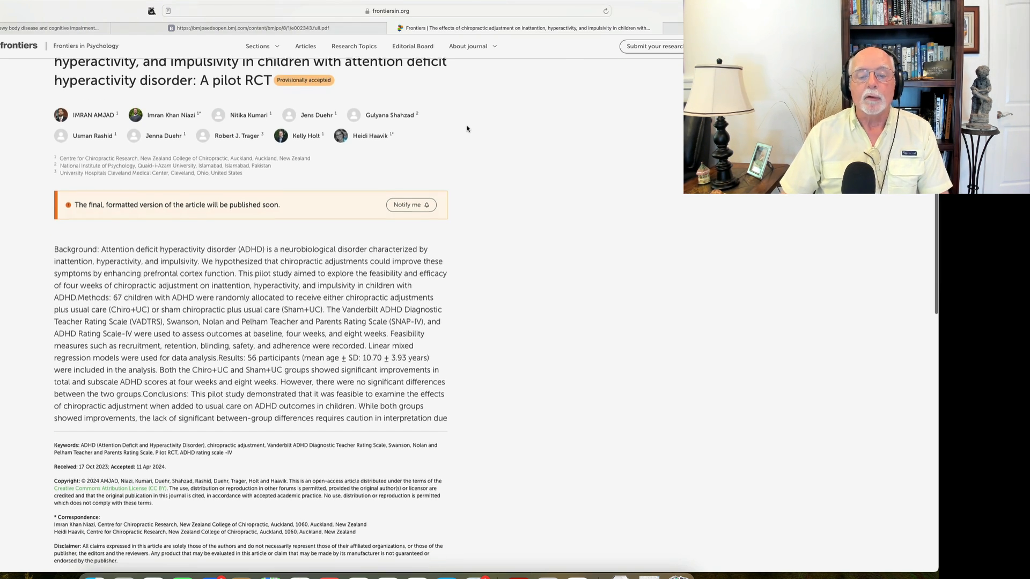